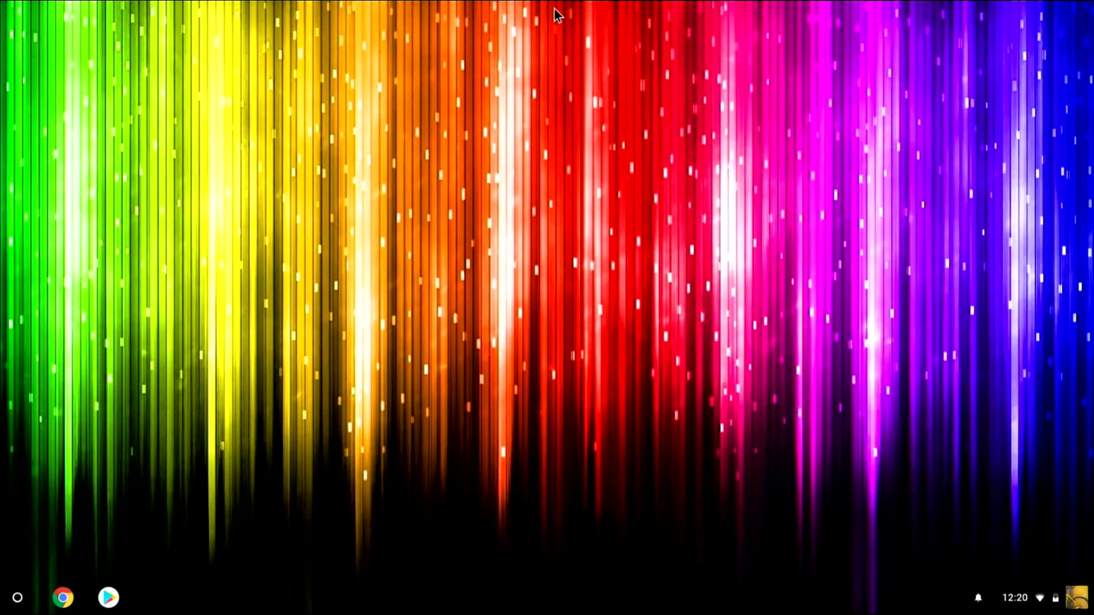
mouse_move(657, 200)
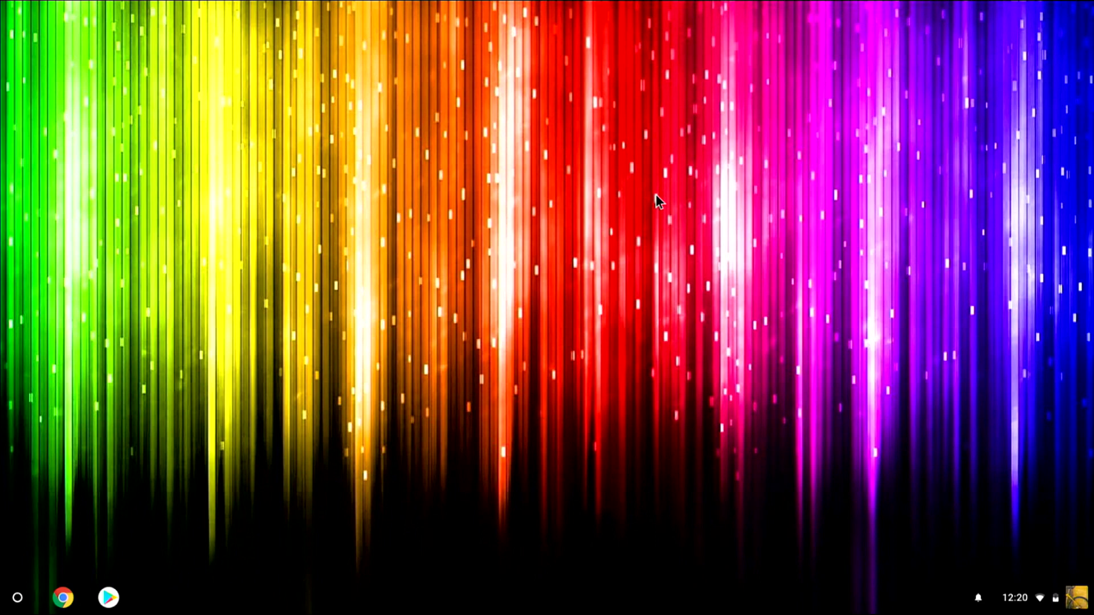
mouse_move(122, 563)
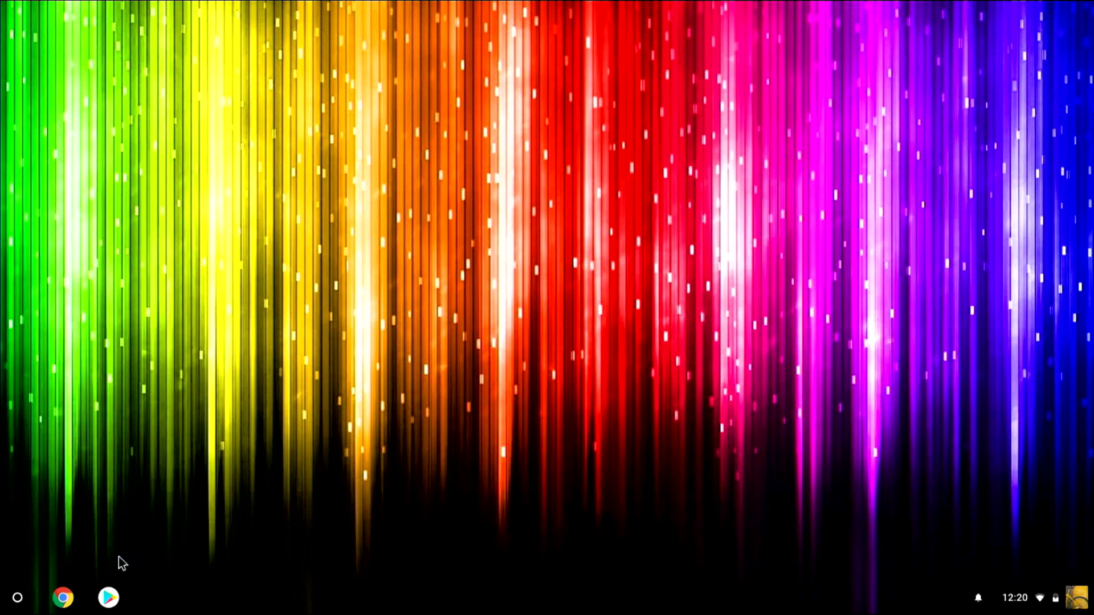
left_click(63, 598)
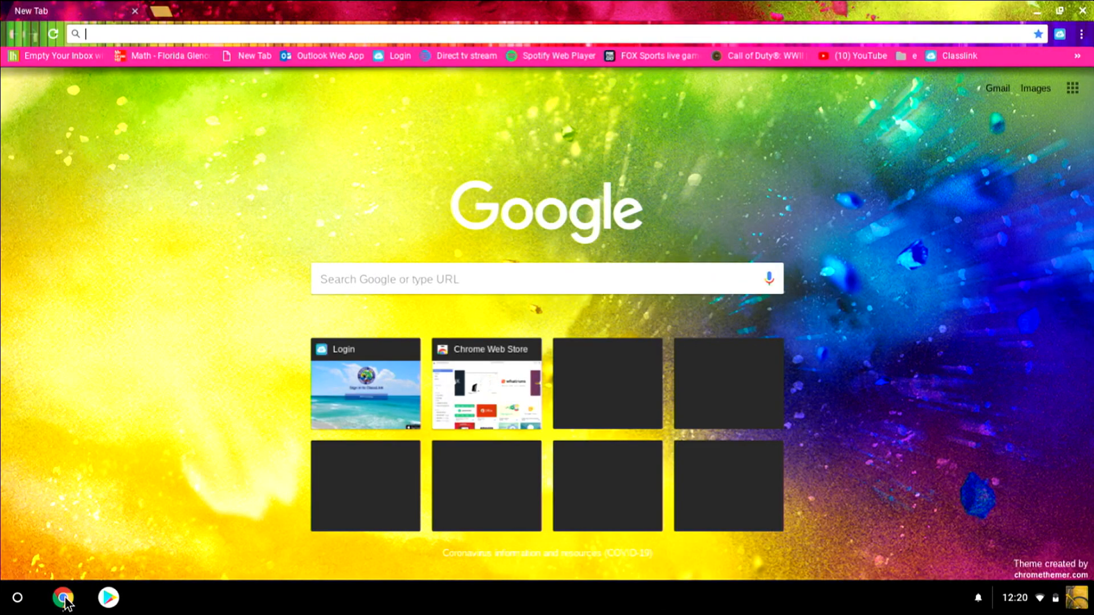
mouse_move(224, 397)
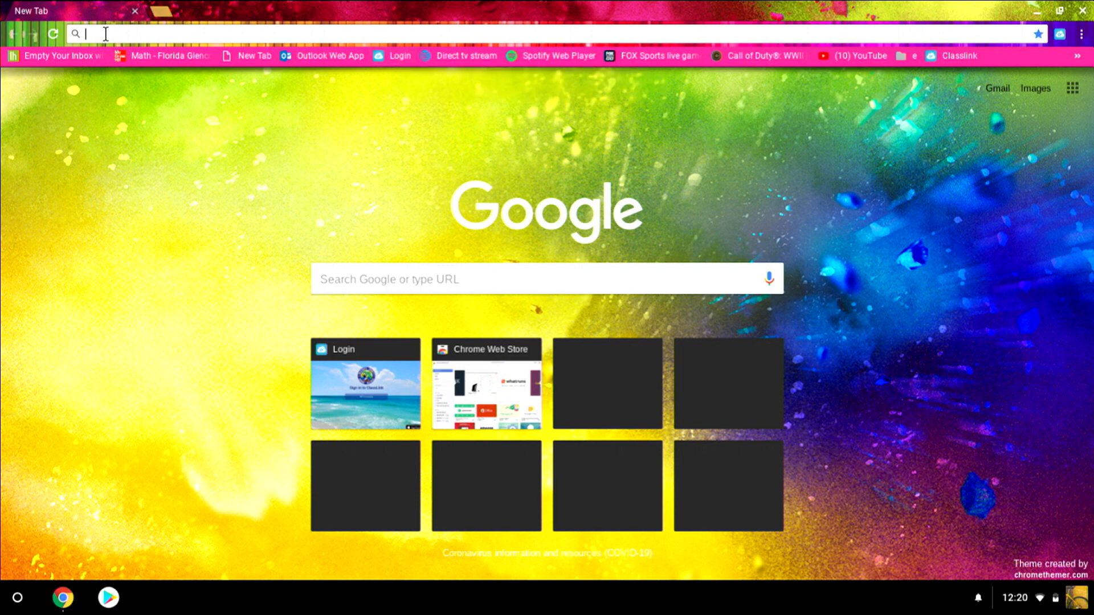
type("www.okaloosaschools.com")
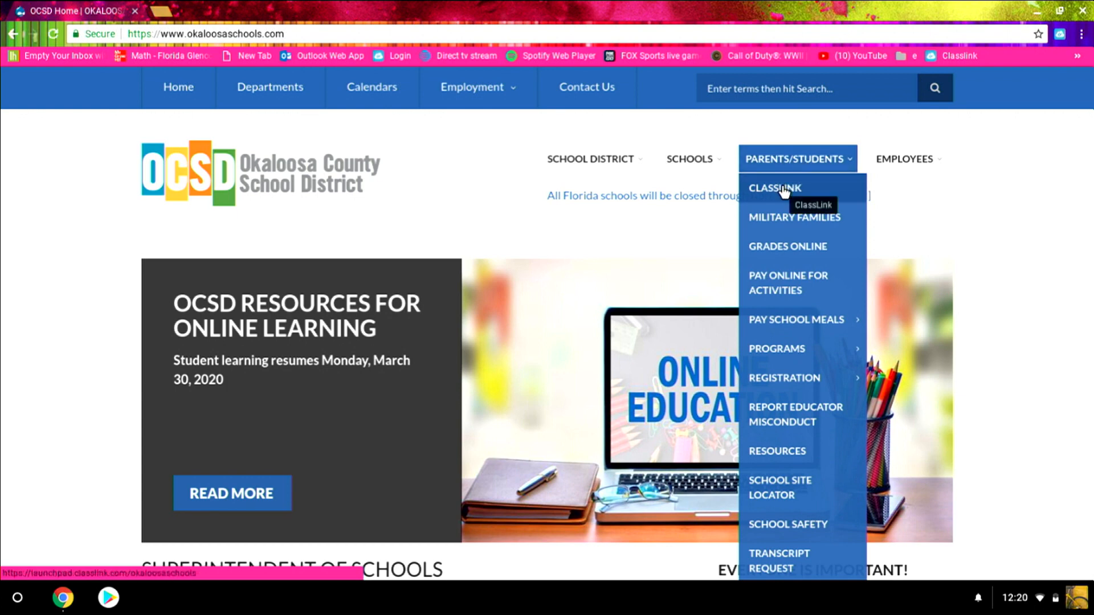
Reach the ClassLink sign-in page and start the district single sign-on.
left_click(775, 188)
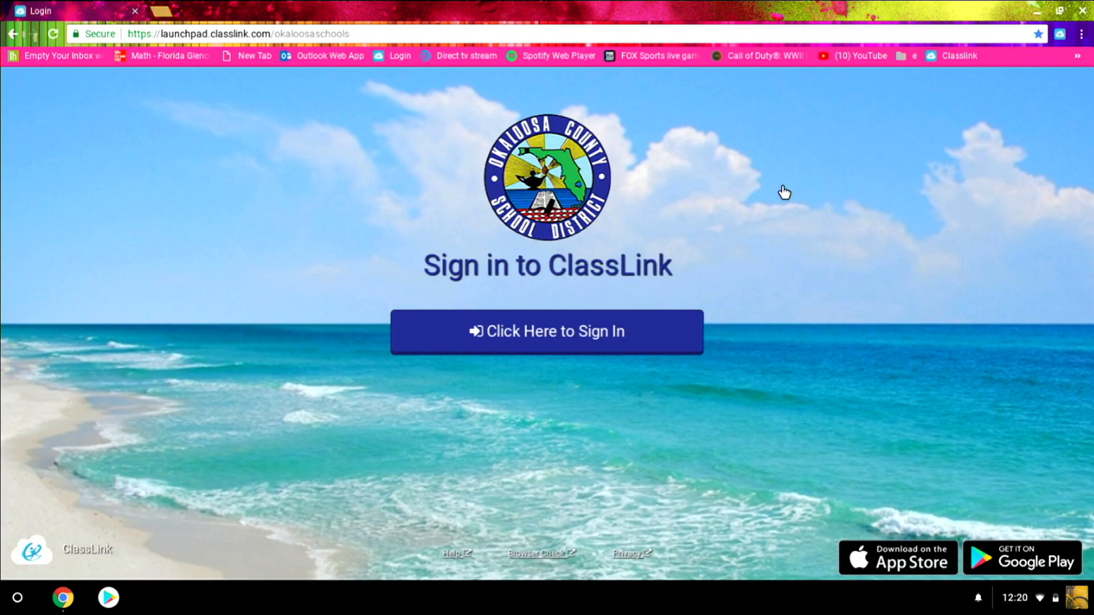
mouse_move(773, 200)
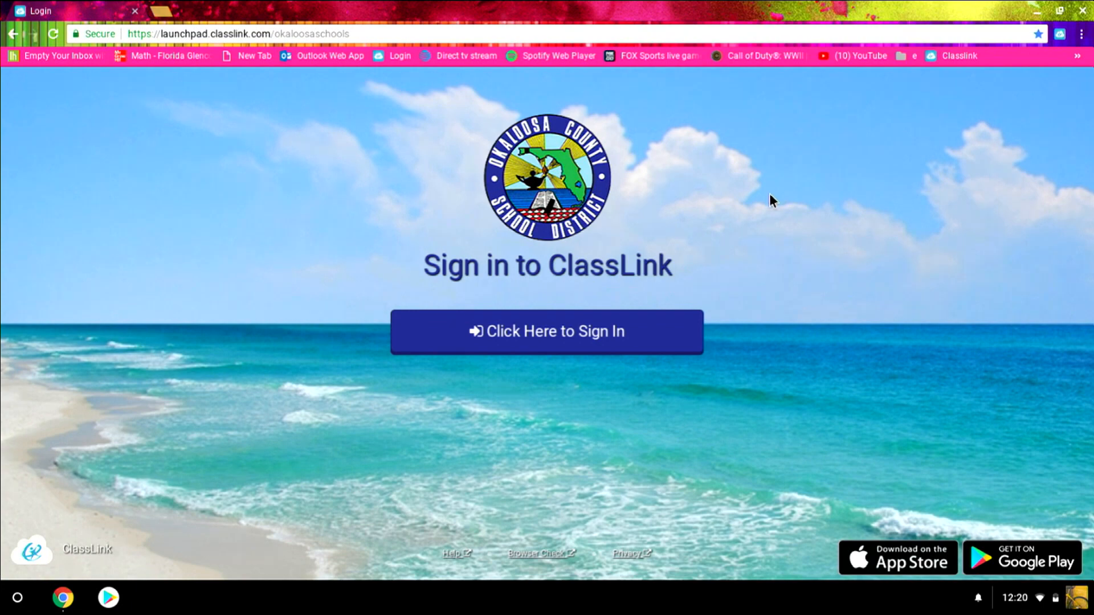
left_click(546, 332)
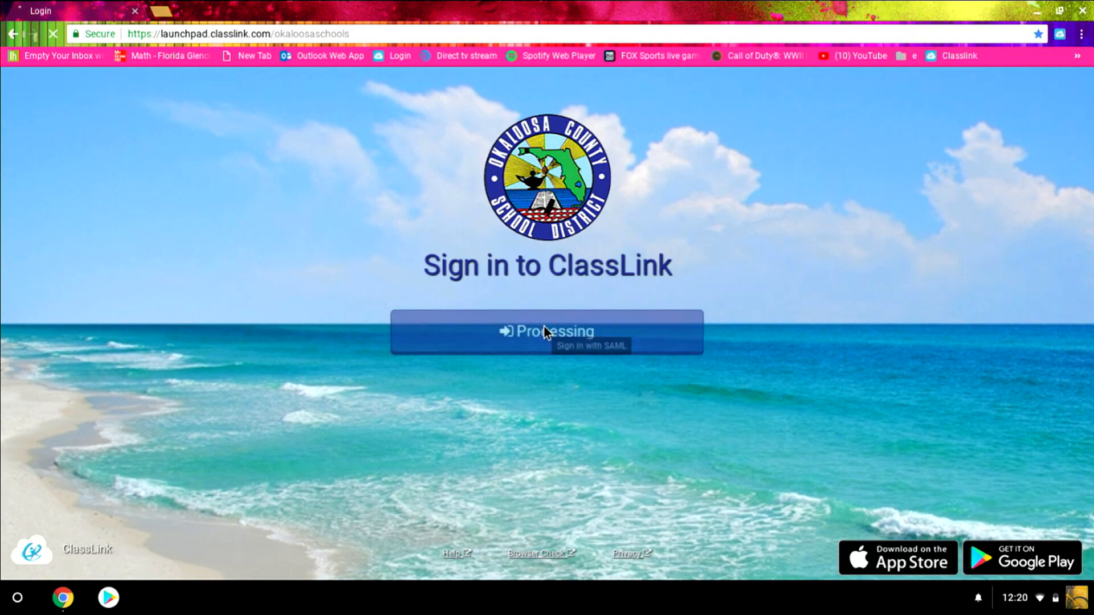
left_click(545, 331)
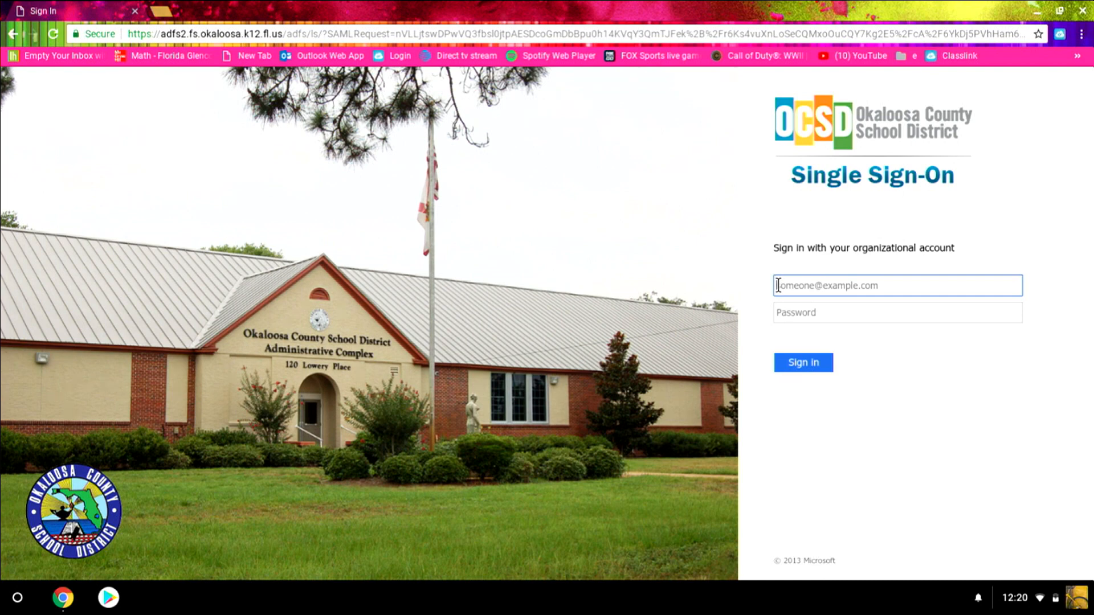
Enter the username 'john.test' and a masked password in the Single Sign-On form.
type("john.")
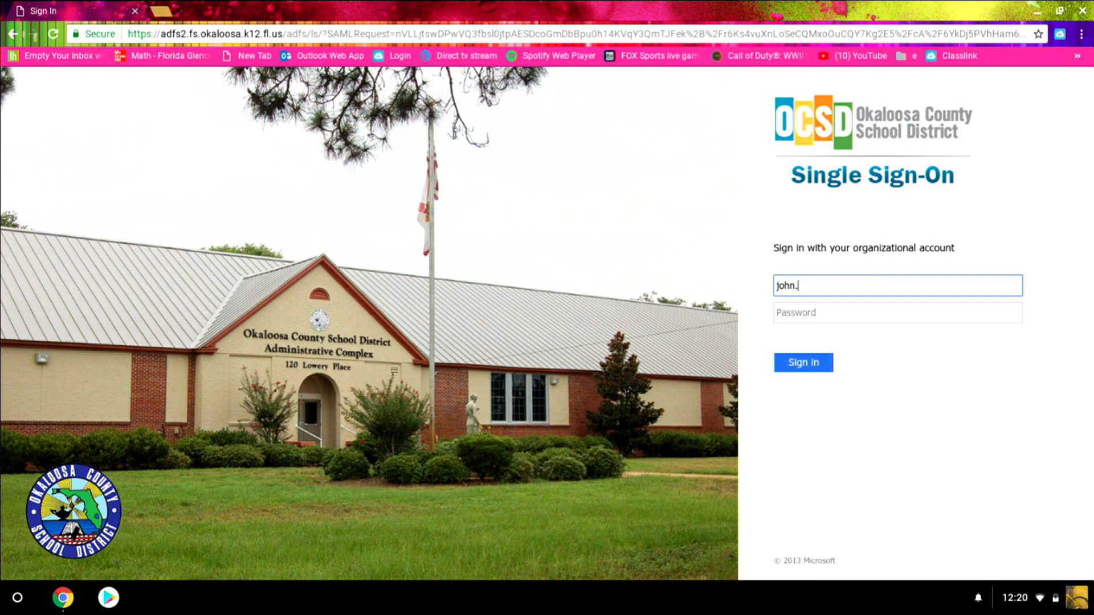
type("test")
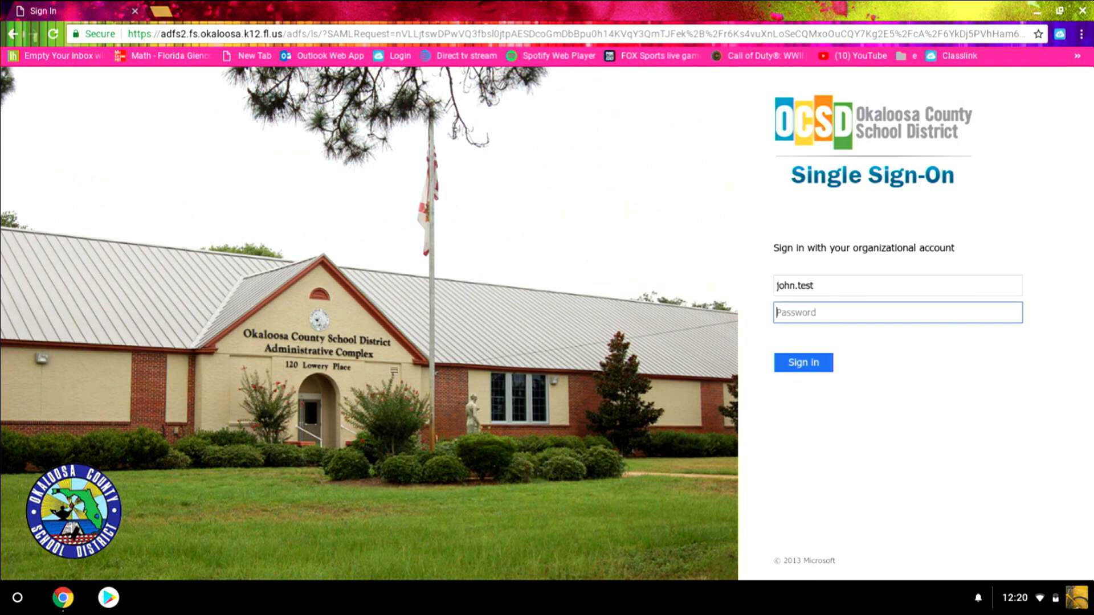
type("•")
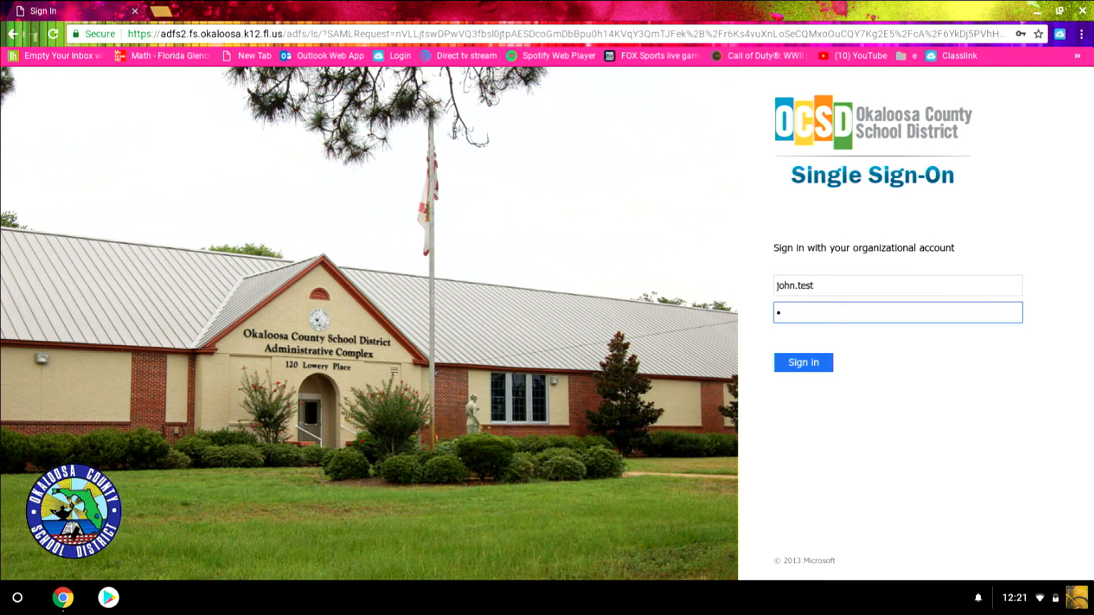
type("password")
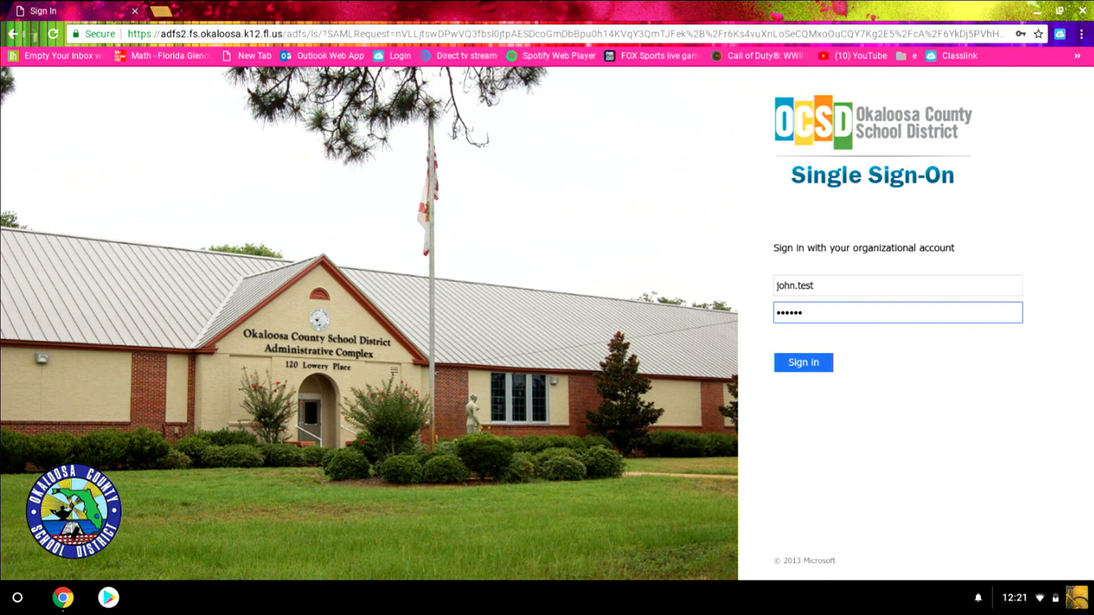
type("••")
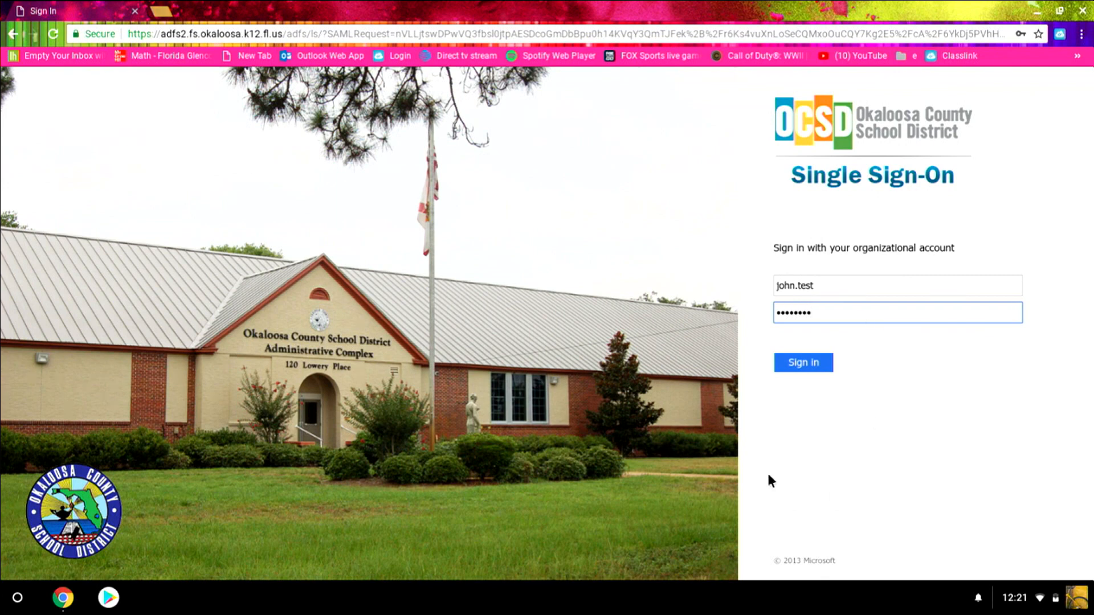
Submit the credentials so the Okaloosa County SD launchpad app grid appears.
left_click(802, 363)
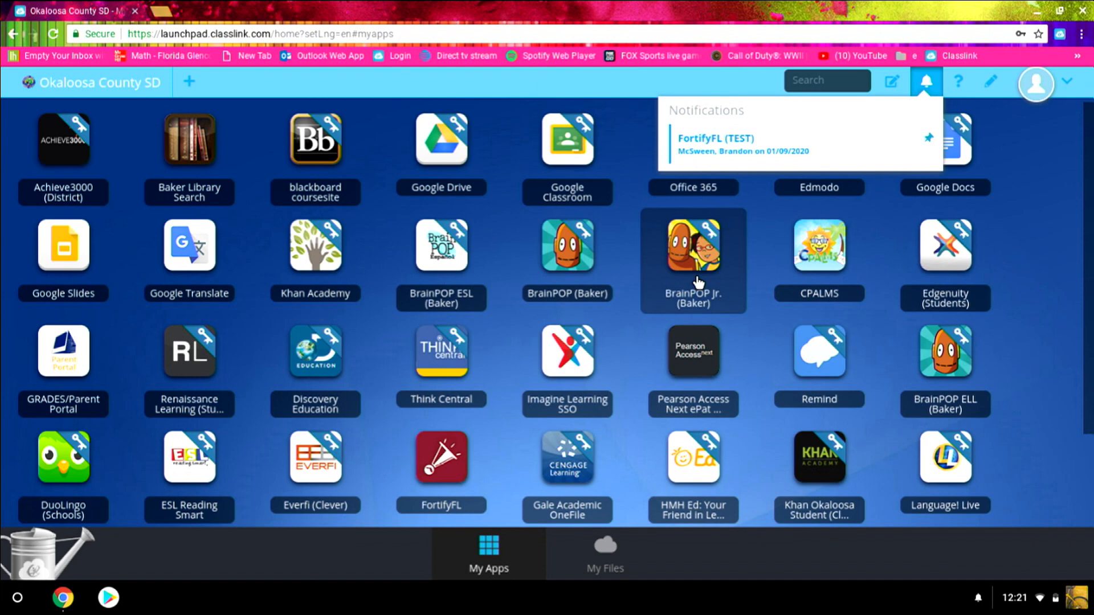
mouse_move(707, 276)
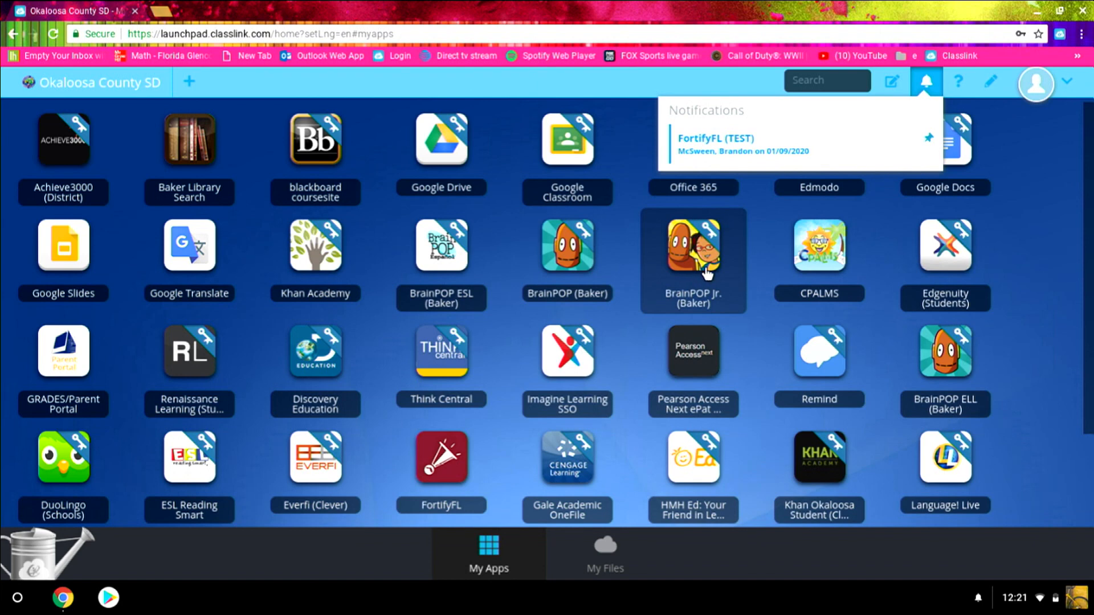
mouse_move(709, 267)
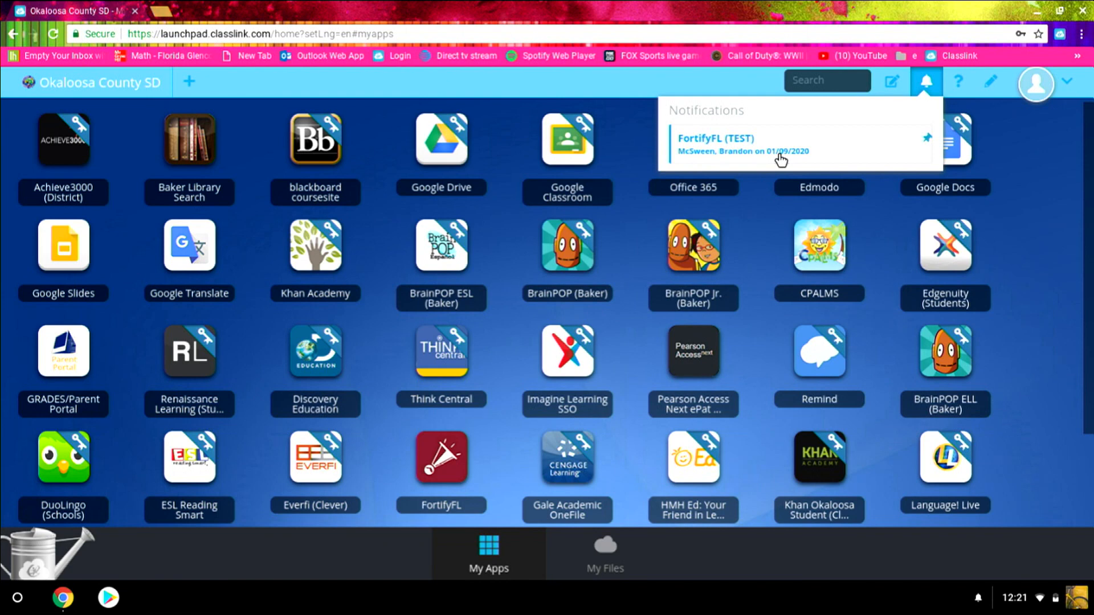
mouse_move(821, 140)
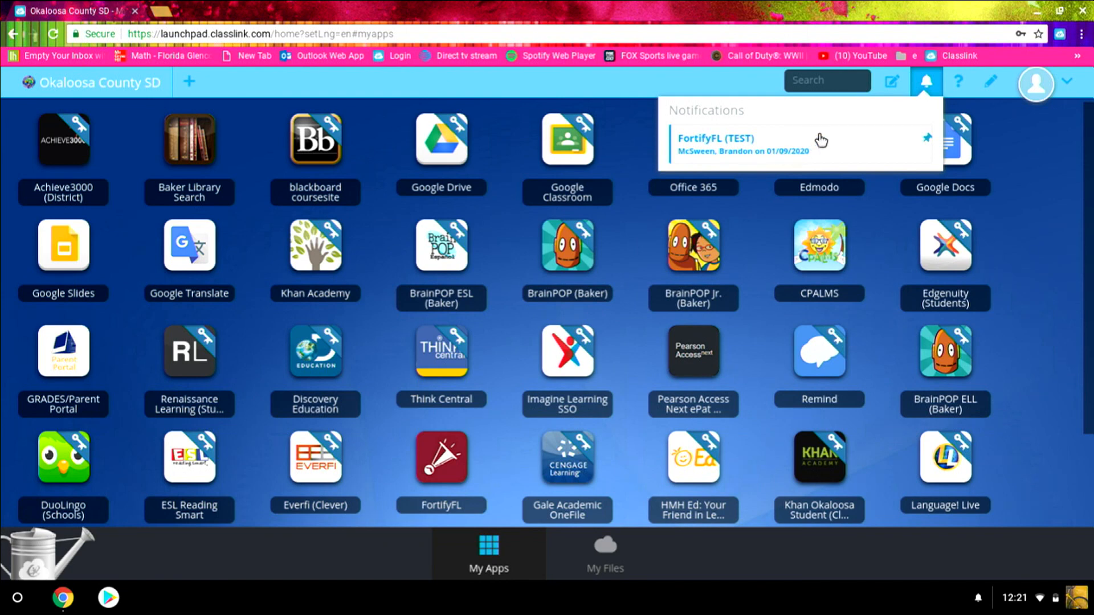
mouse_move(1049, 179)
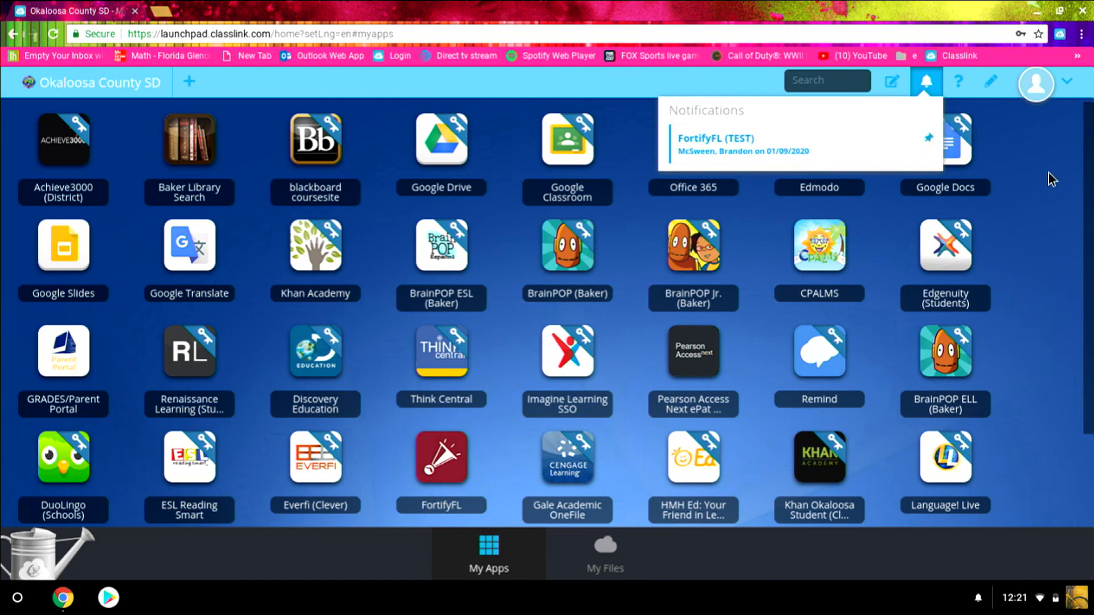
mouse_move(1036, 144)
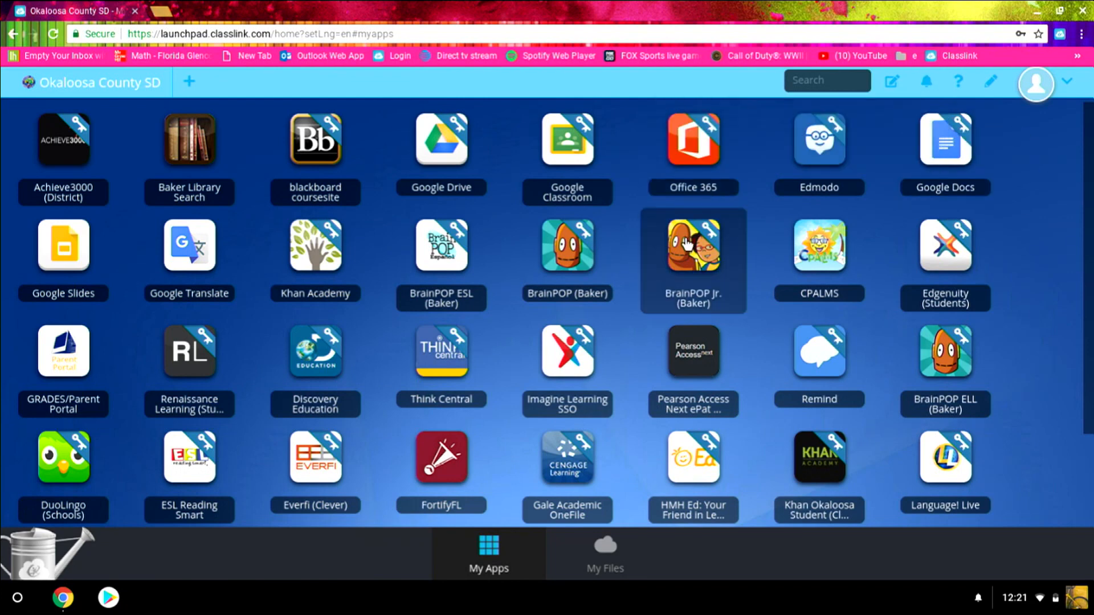
mouse_move(691, 139)
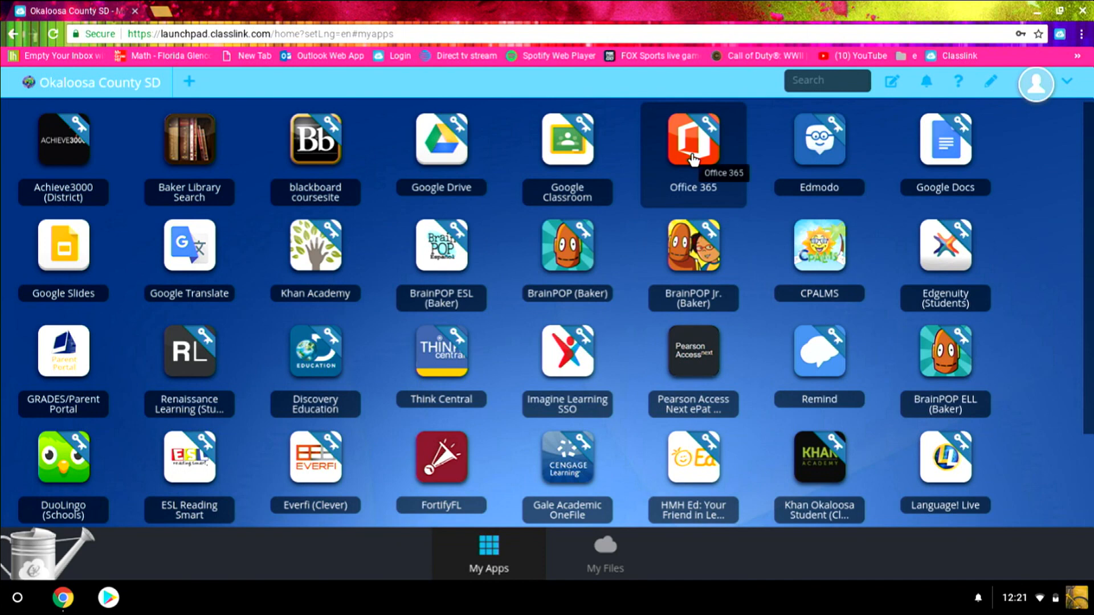